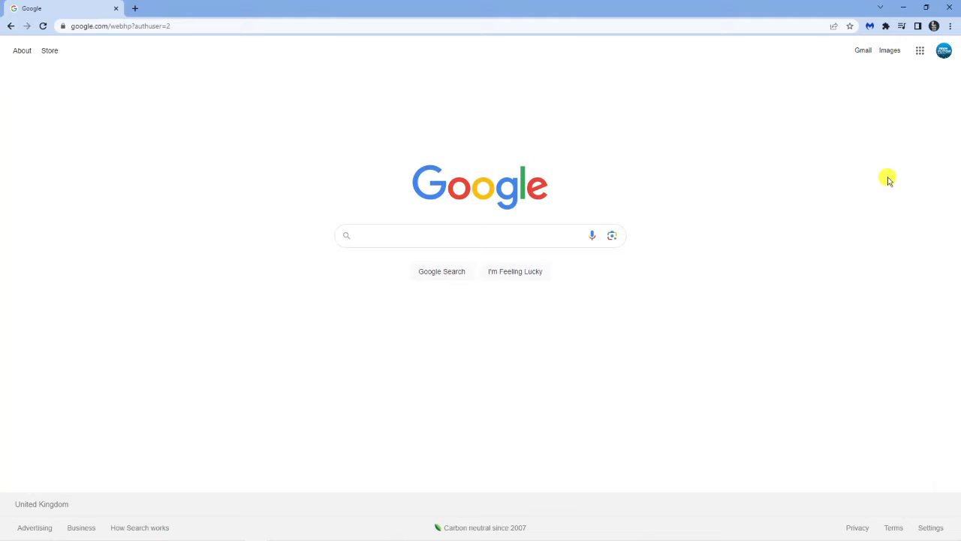
mouse_move(302, 119)
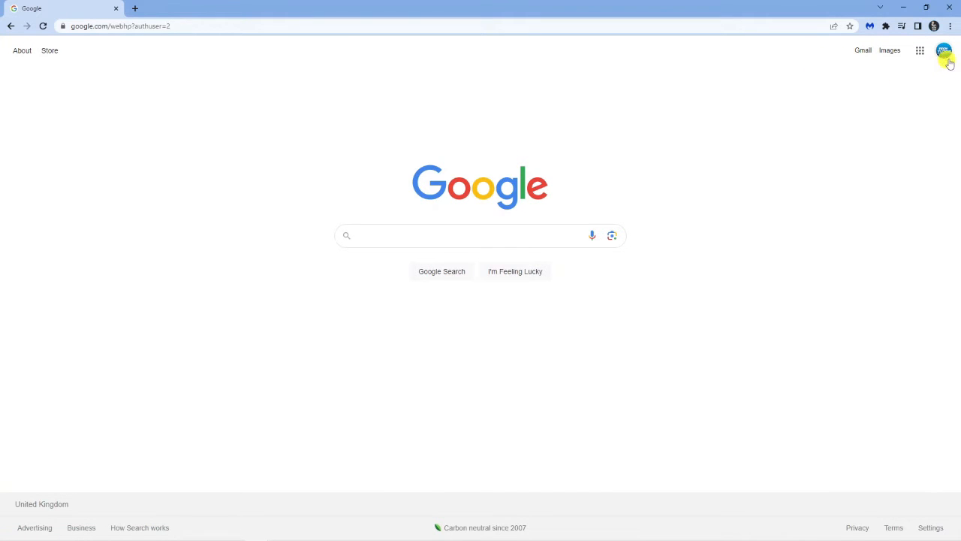
Step: From the profile picture's account list, choose 'Add another account' to reach Google sign-in
left_click(945, 50)
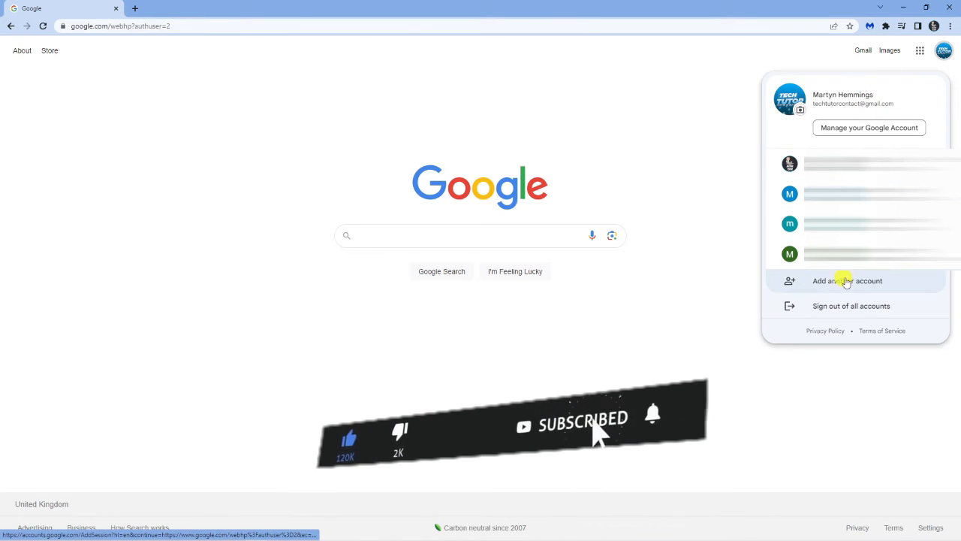
left_click(847, 280)
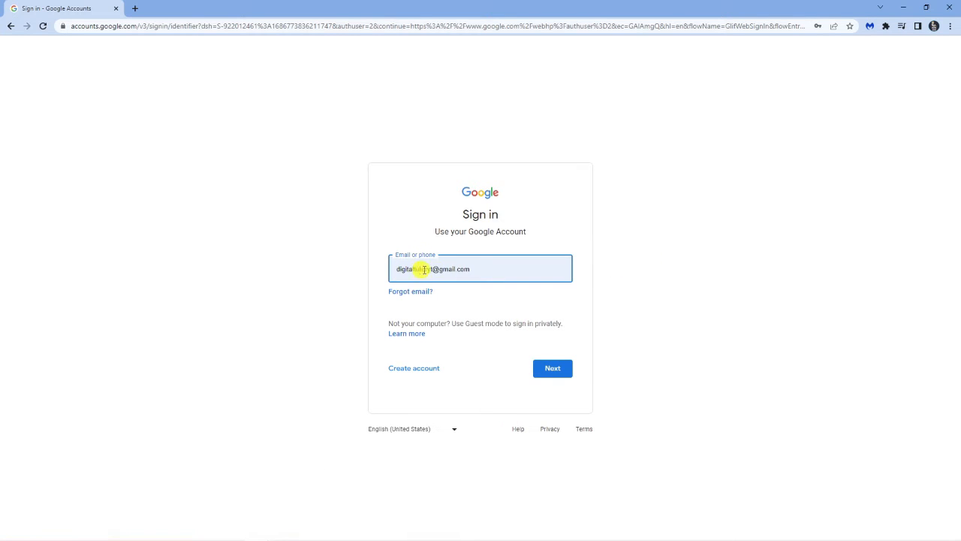
Step: Submit the entered email with Next to finish signing in the additional account
left_click(657, 239)
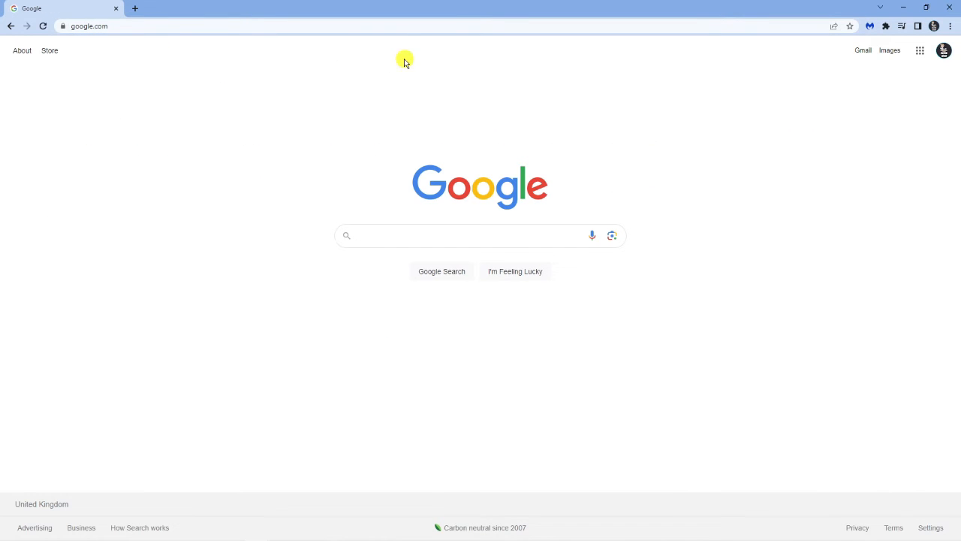
mouse_move(888, 70)
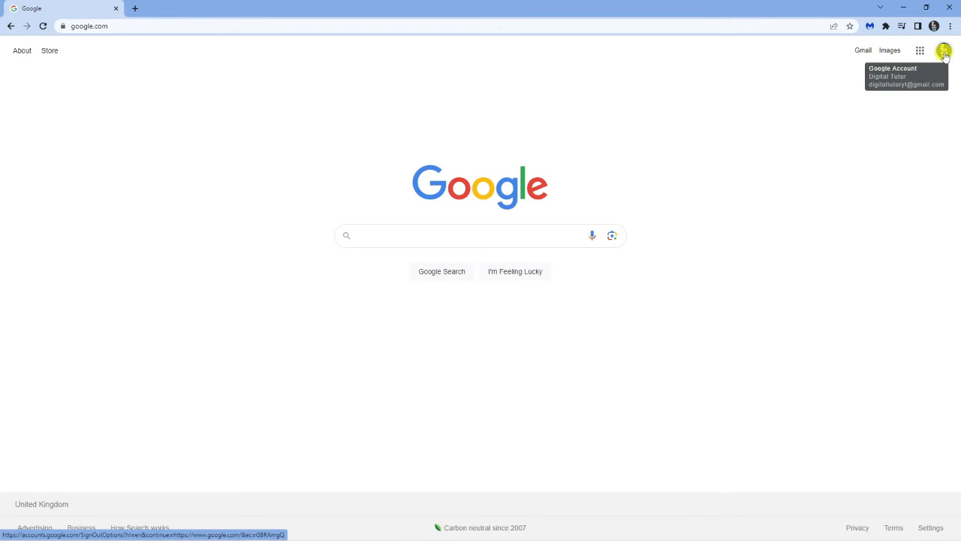
Step: Switch the homepage to another listed account, then to a third account (authuser=3)
left_click(945, 51)
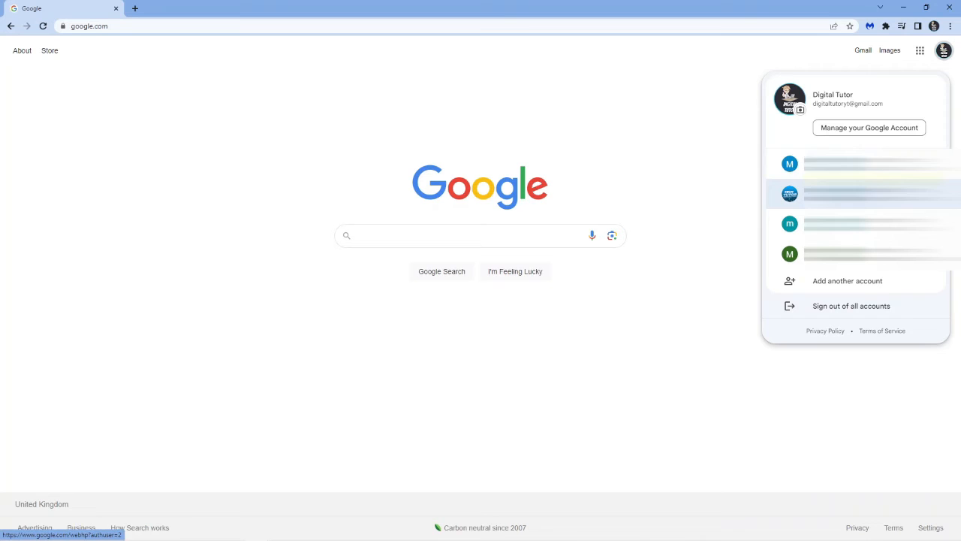
left_click(864, 194)
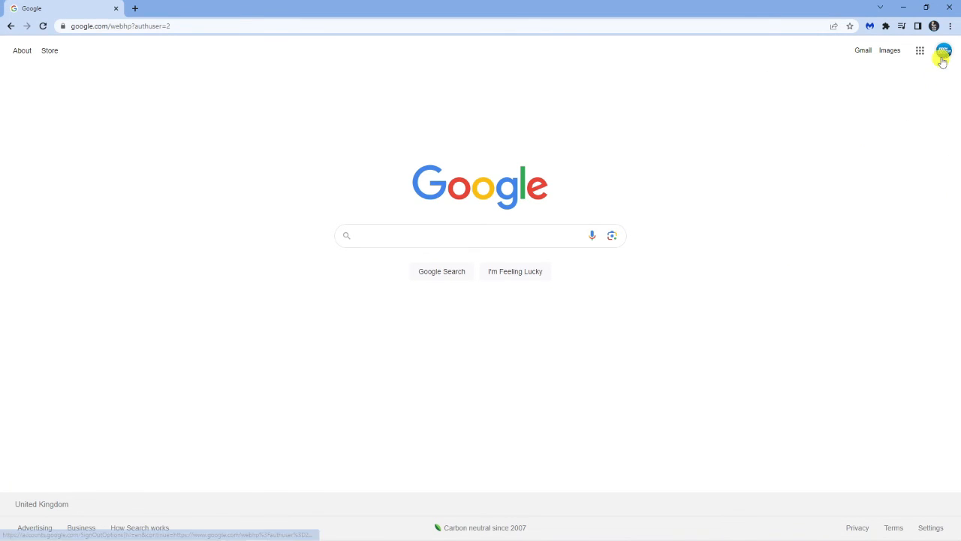
left_click(943, 50)
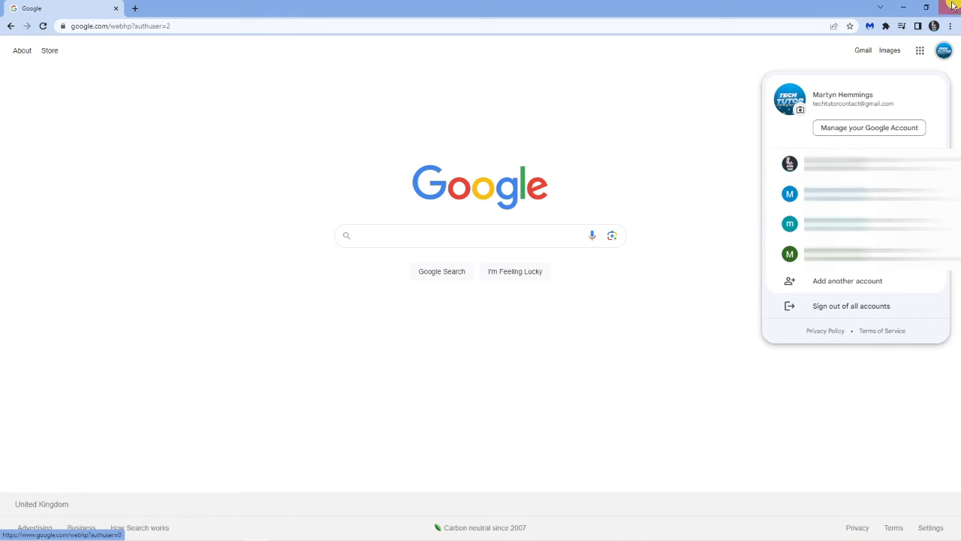
left_click(857, 224)
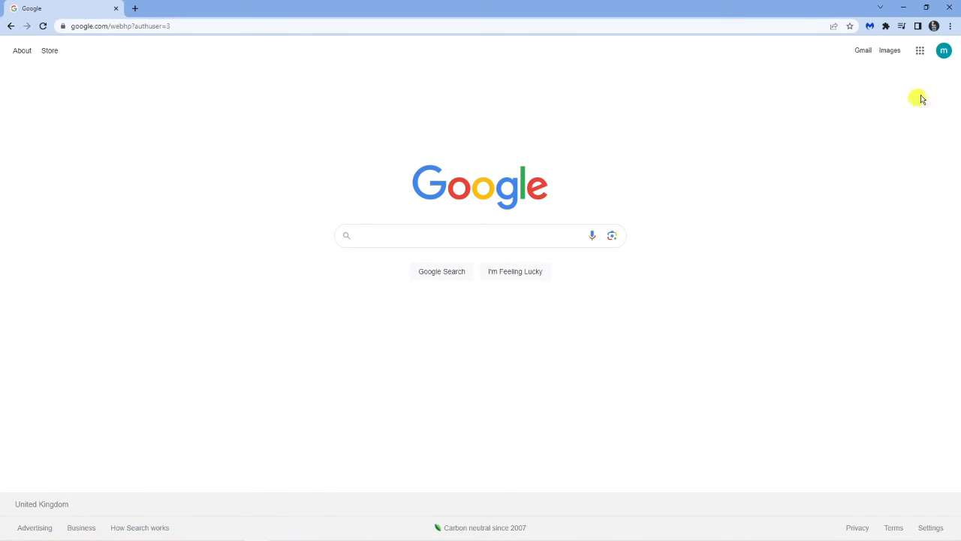
mouse_move(727, 119)
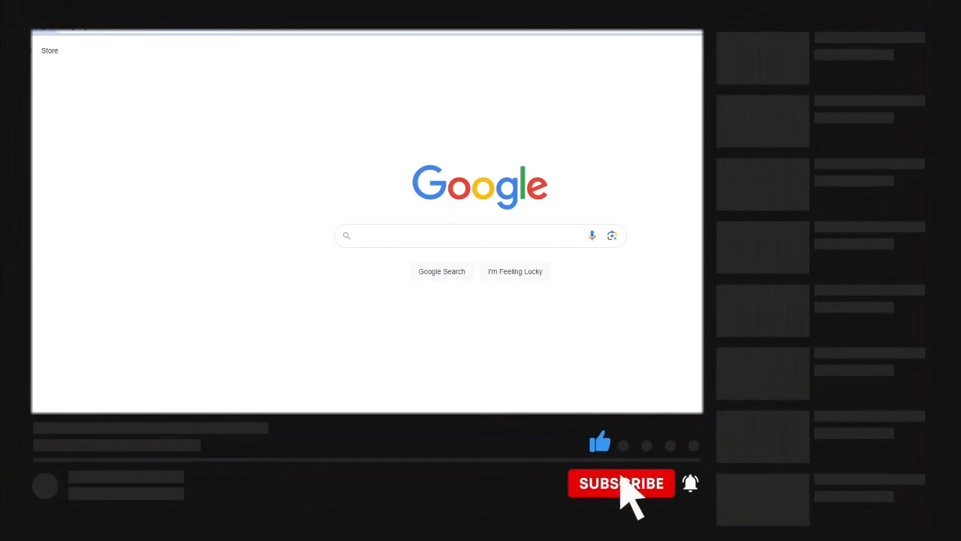
left_click(622, 483)
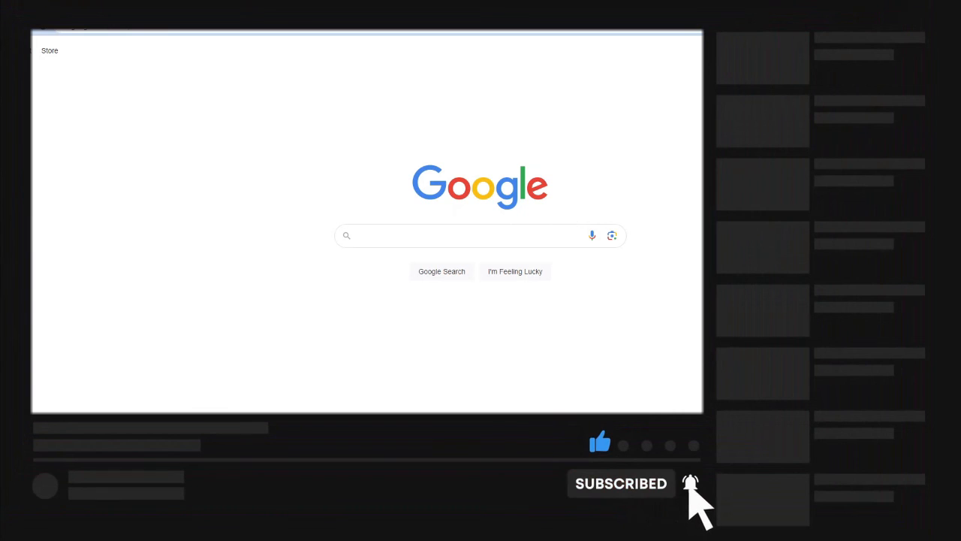